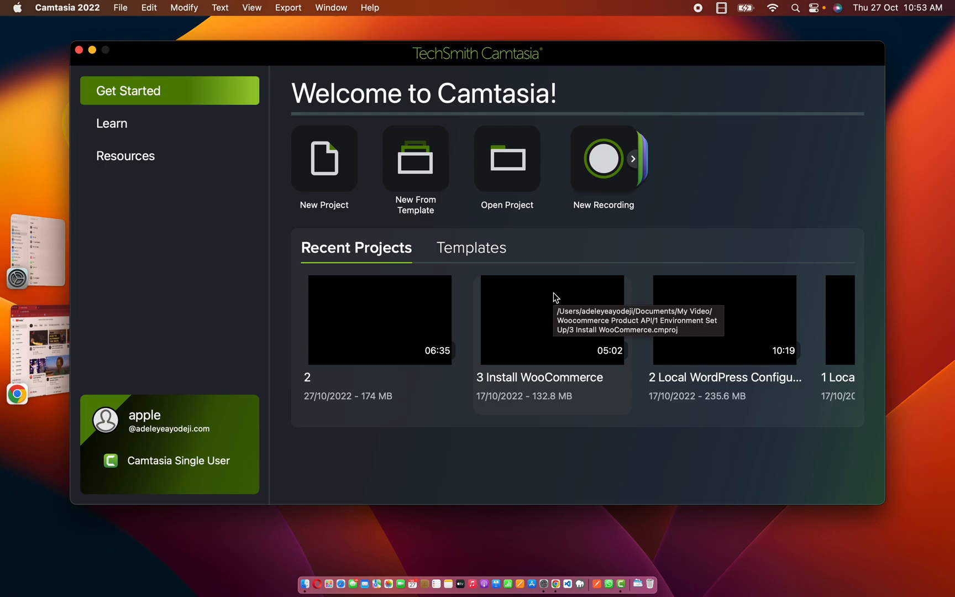
{"action": "mouse_move", "coordinate": [85, 257]}
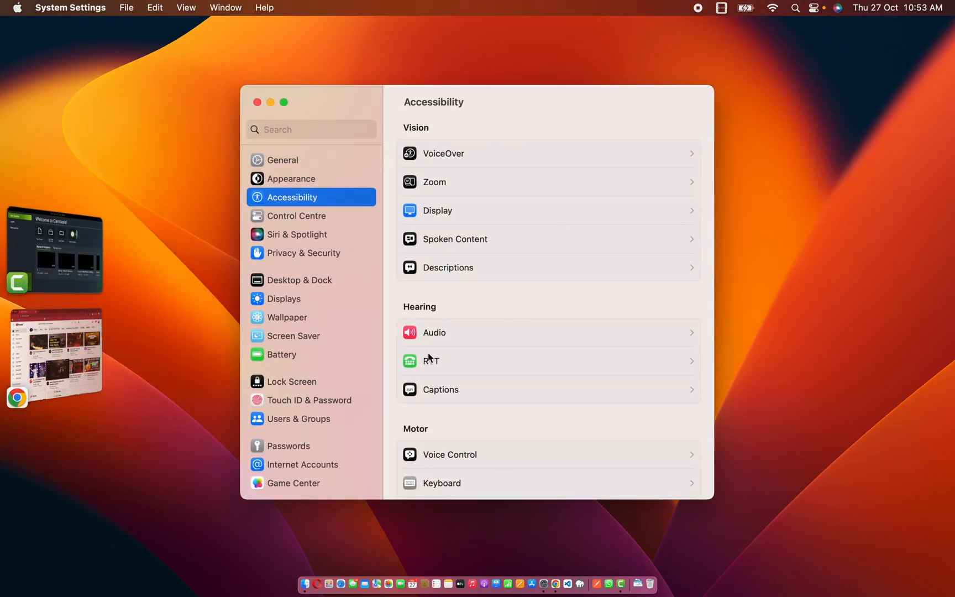
{"action": "mouse_move", "coordinate": [469, 297]}
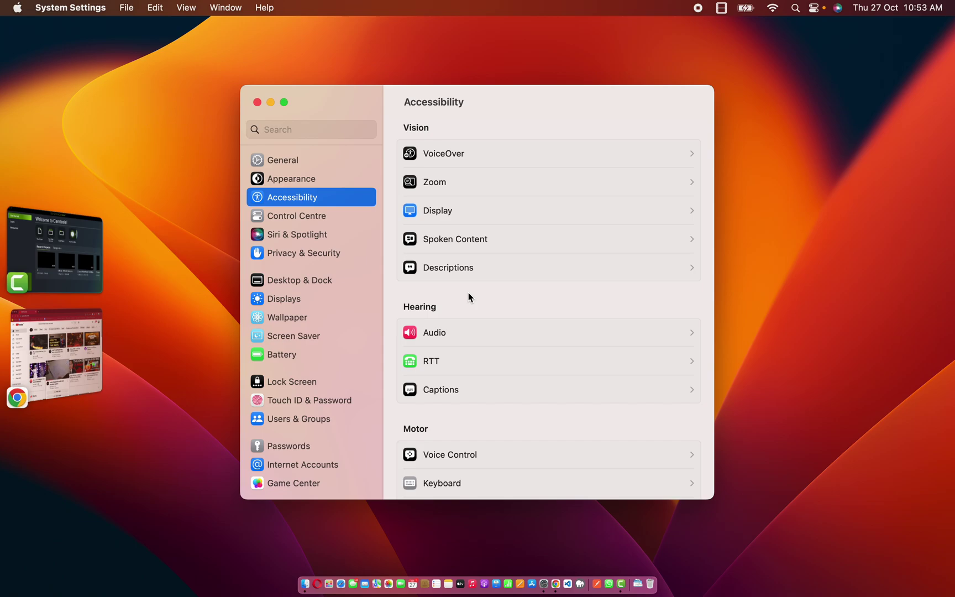
{"action": "mouse_move", "coordinate": [347, 225]}
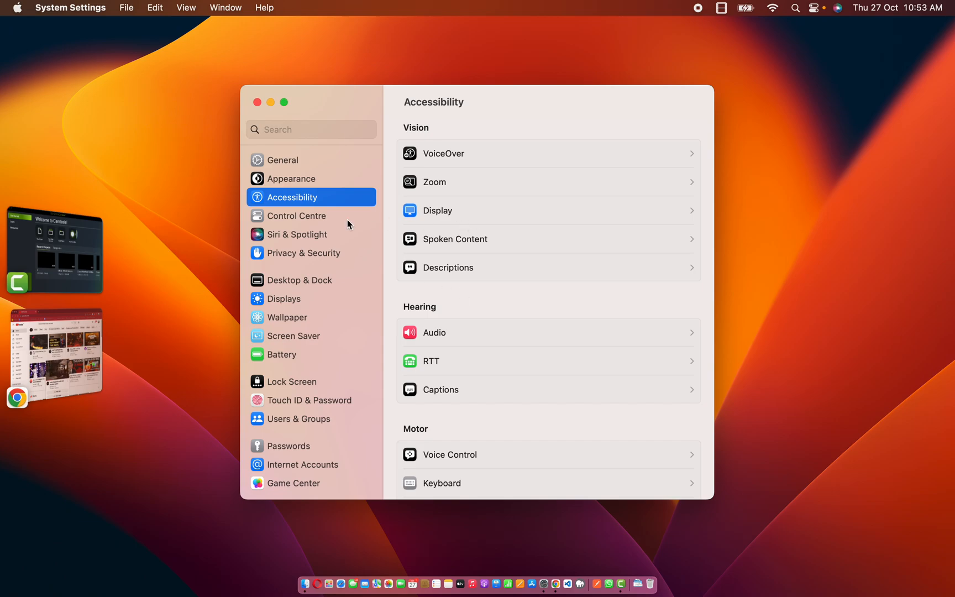
Pass through Appearance to the Wallpaper settings, showing Ventura Graphic in Dark (Still).
{"action": "left_click", "coordinate": [291, 178]}
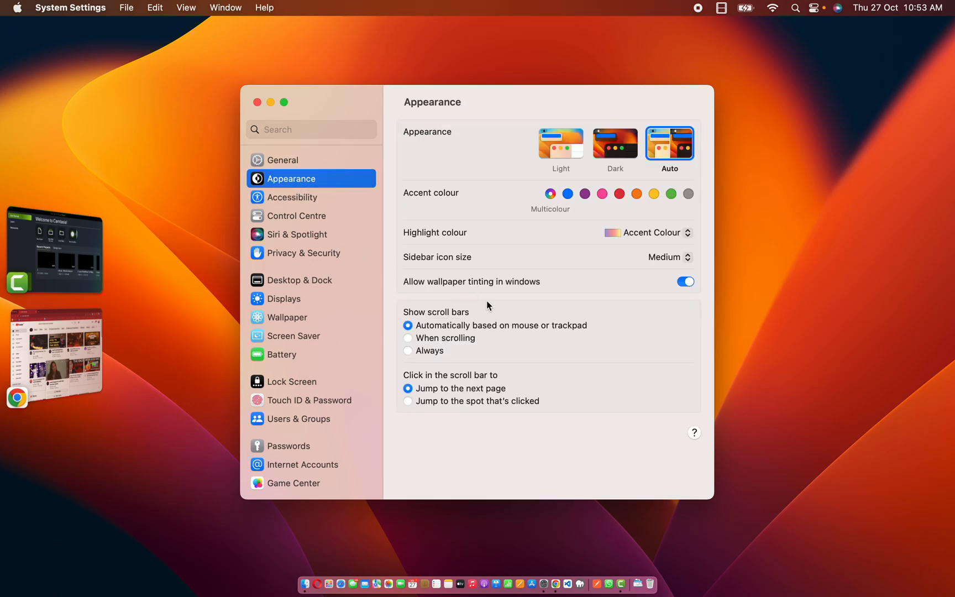
{"action": "left_click", "coordinate": [287, 316]}
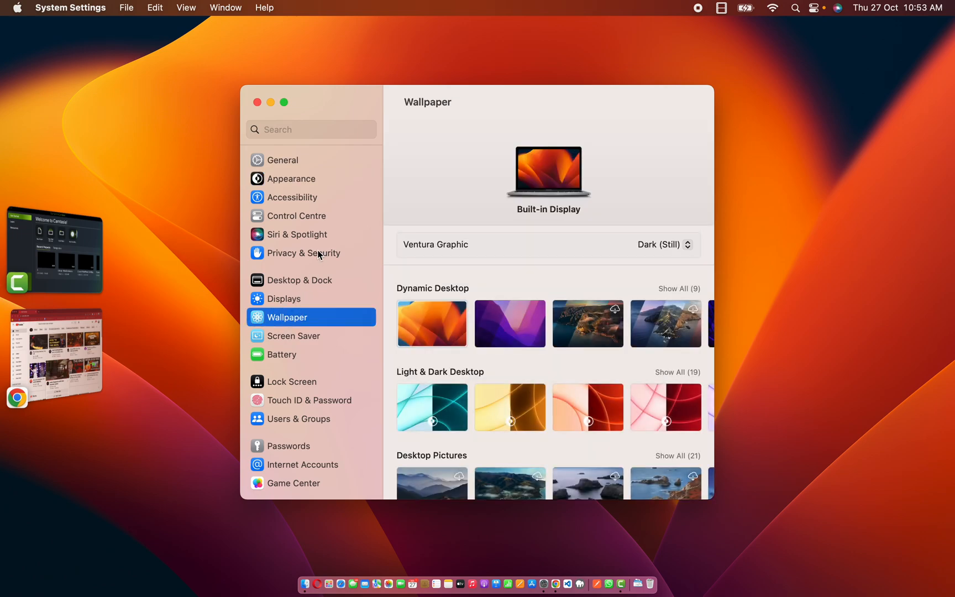
{"action": "scroll", "scroll_direction": "down", "scroll_amount": 3}
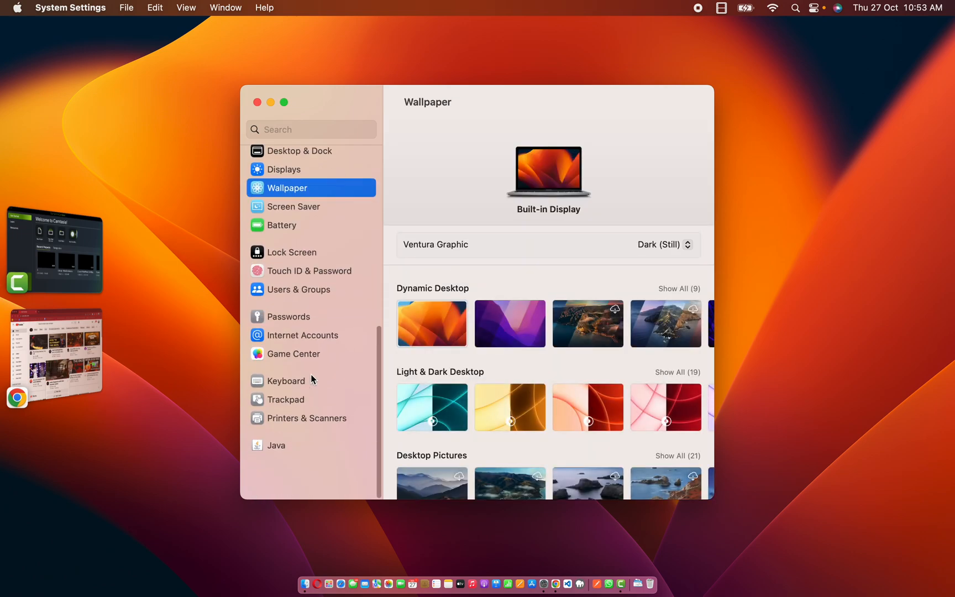
{"action": "scroll", "scroll_direction": "up", "scroll_amount": 3}
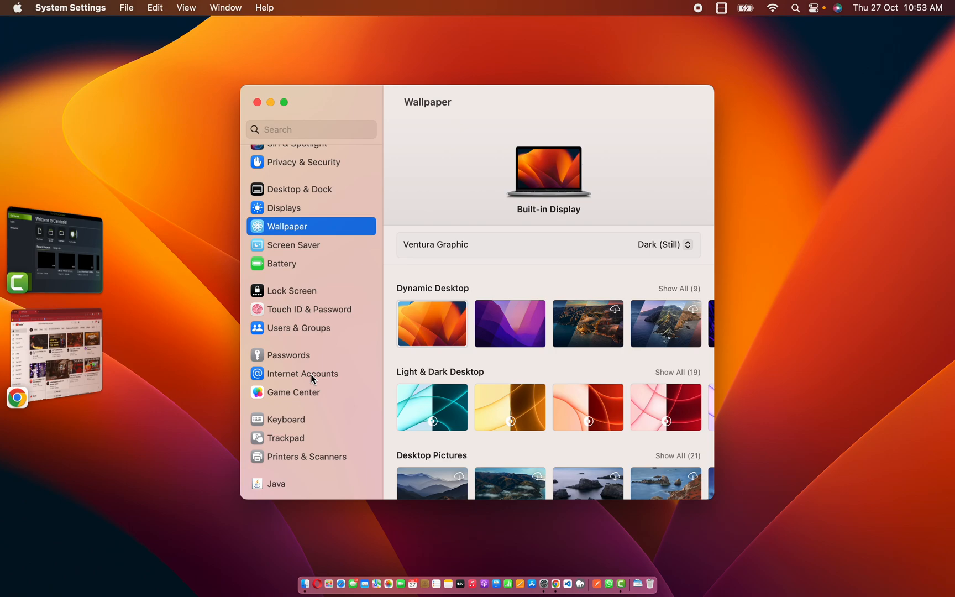
{"action": "scroll", "scroll_direction": "up", "scroll_amount": 3}
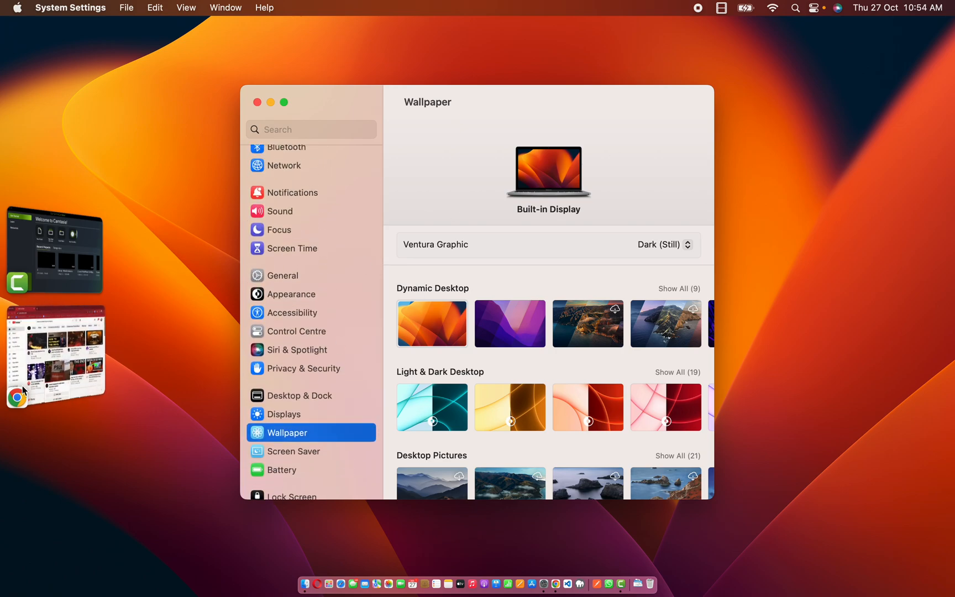
{"action": "mouse_move", "coordinate": [742, 137]}
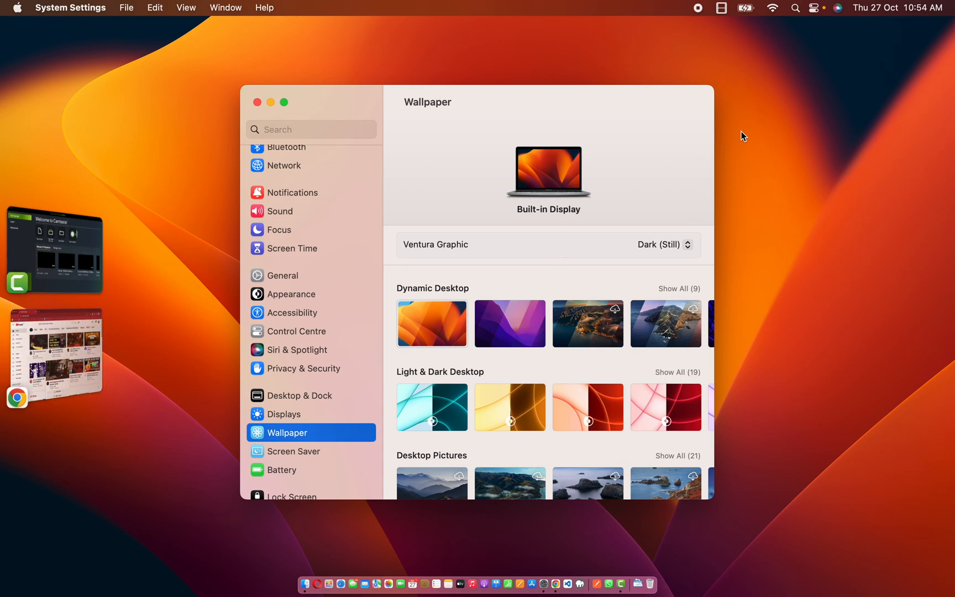
{"action": "mouse_move", "coordinate": [798, 17]}
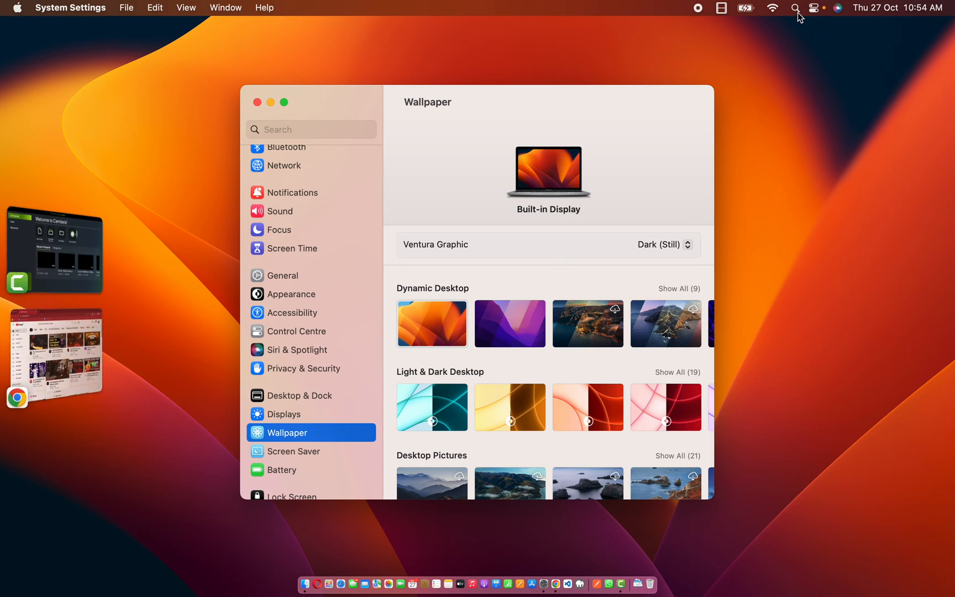
From Control Centre, toggle Stage Manager off and back on.
{"action": "left_click", "coordinate": [814, 8]}
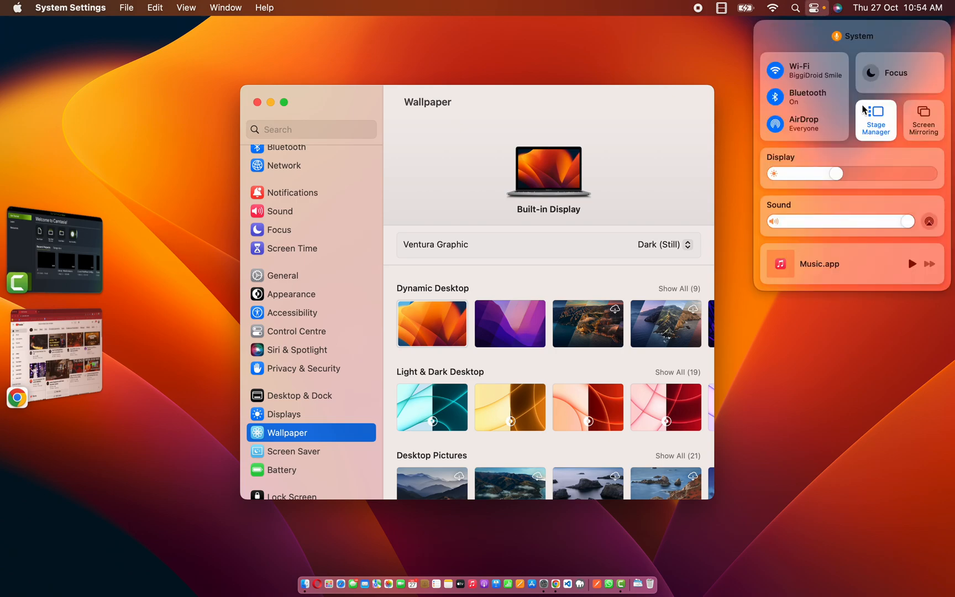
{"action": "mouse_move", "coordinate": [882, 132]}
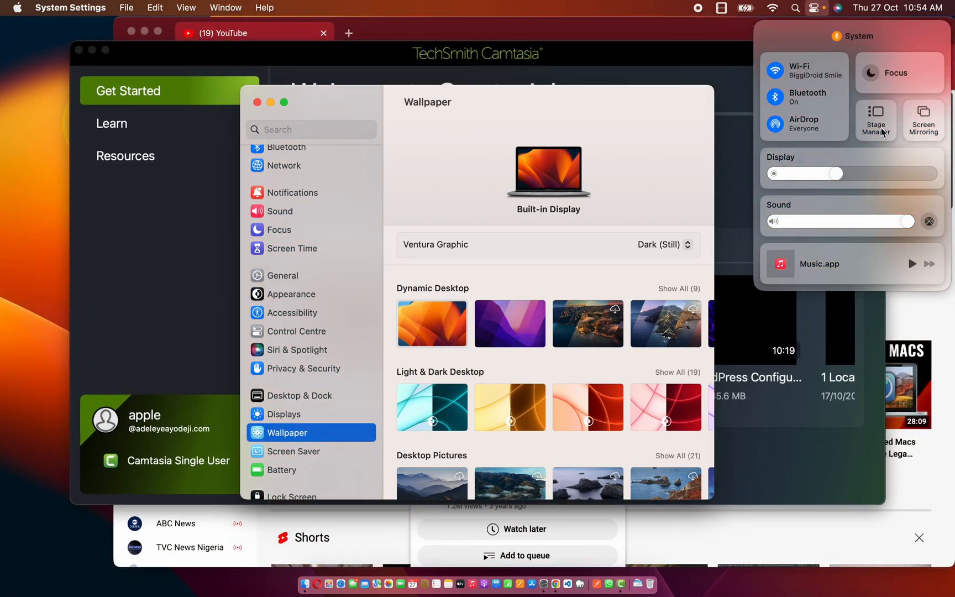
{"action": "left_click", "coordinate": [876, 119]}
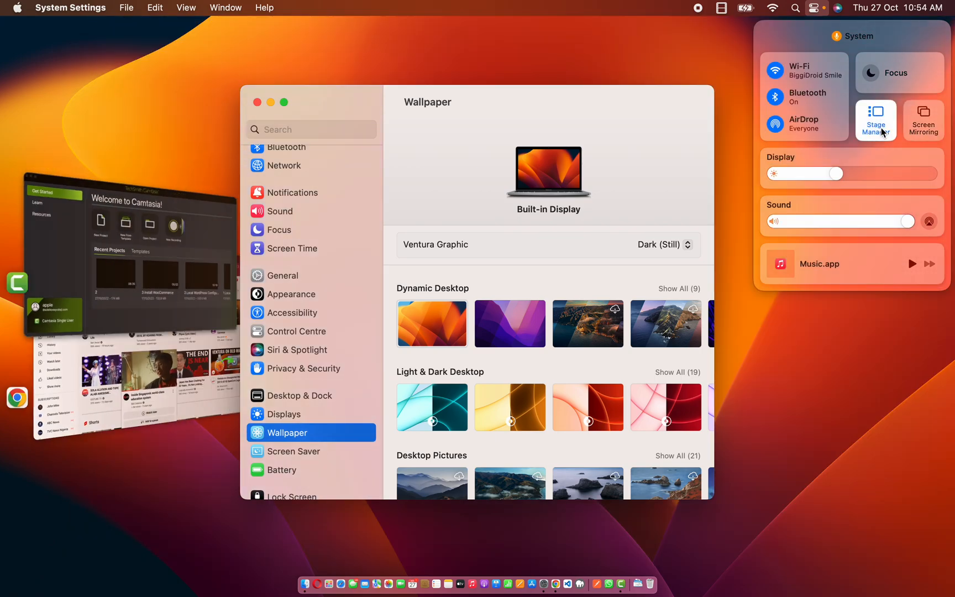
{"action": "left_click", "coordinate": [875, 119]}
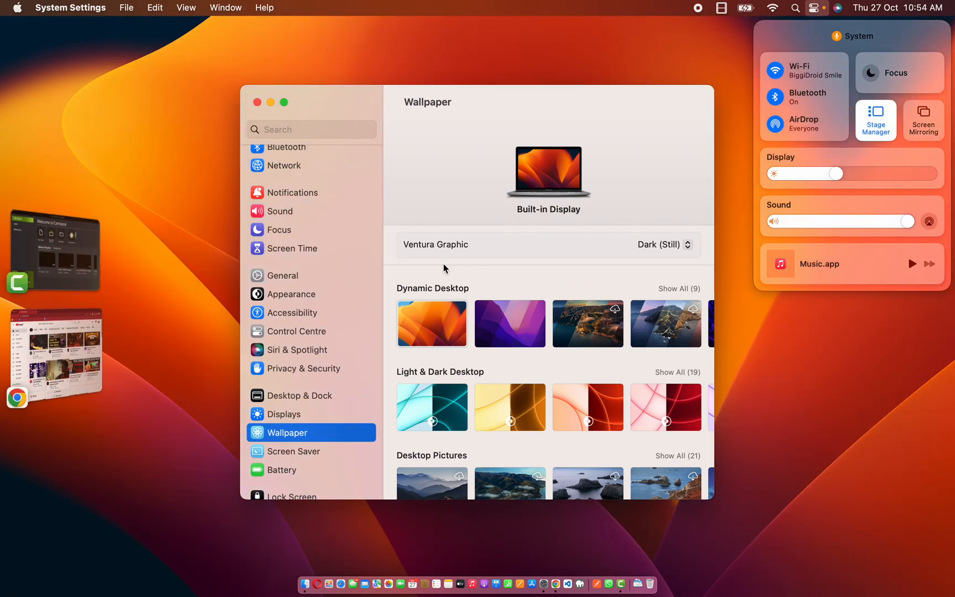
{"action": "mouse_move", "coordinate": [444, 189]}
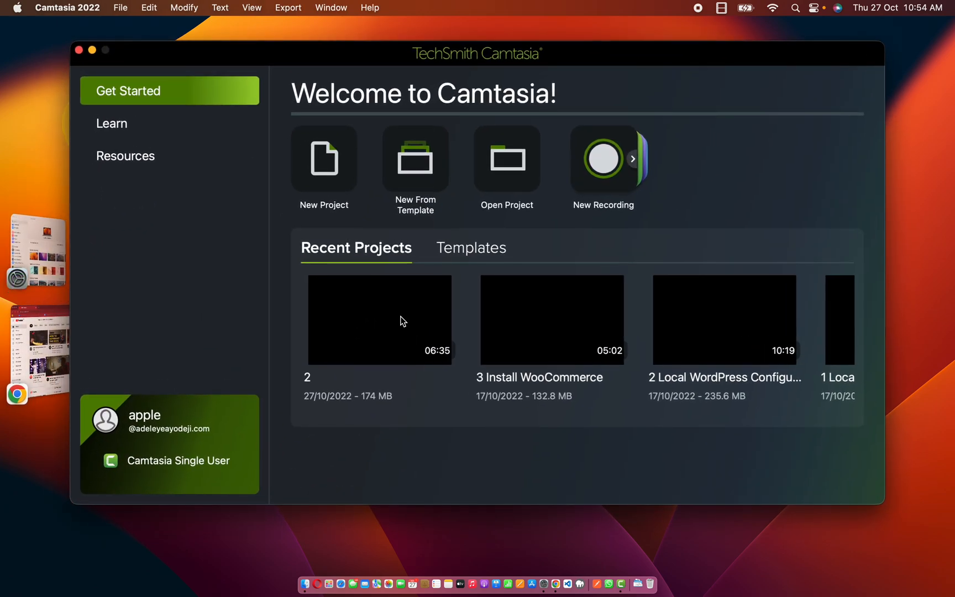
{"action": "mouse_move", "coordinate": [723, 185]}
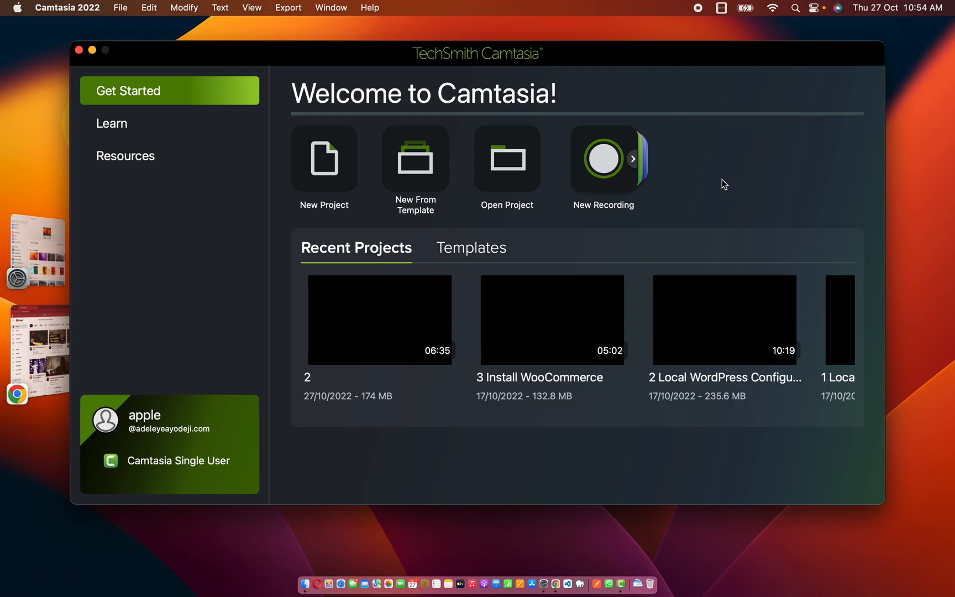
{"action": "mouse_move", "coordinate": [494, 302]}
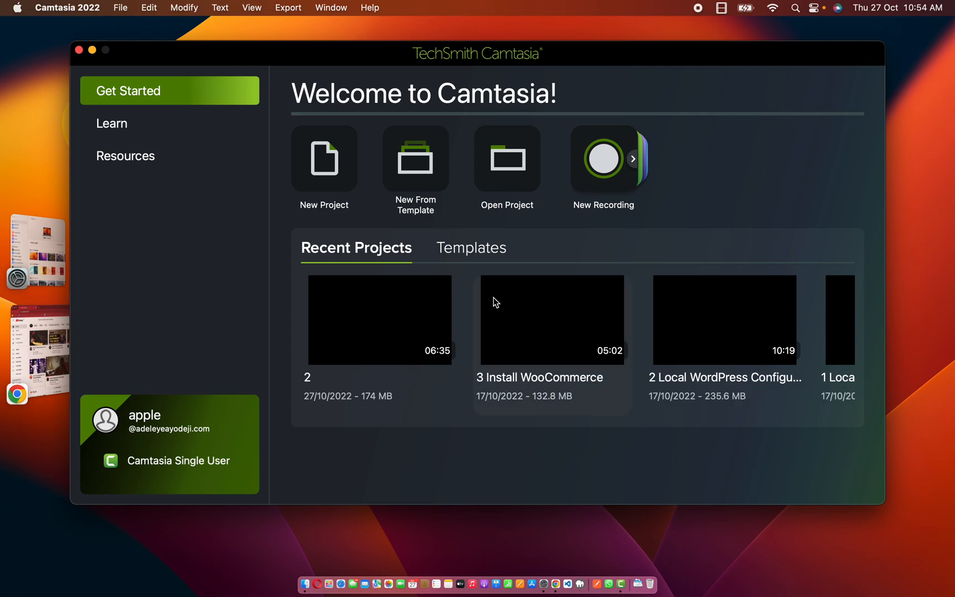
Open recent project '2' and play its timeline, pausing around 11 seconds.
{"action": "double_click", "coordinate": [379, 320]}
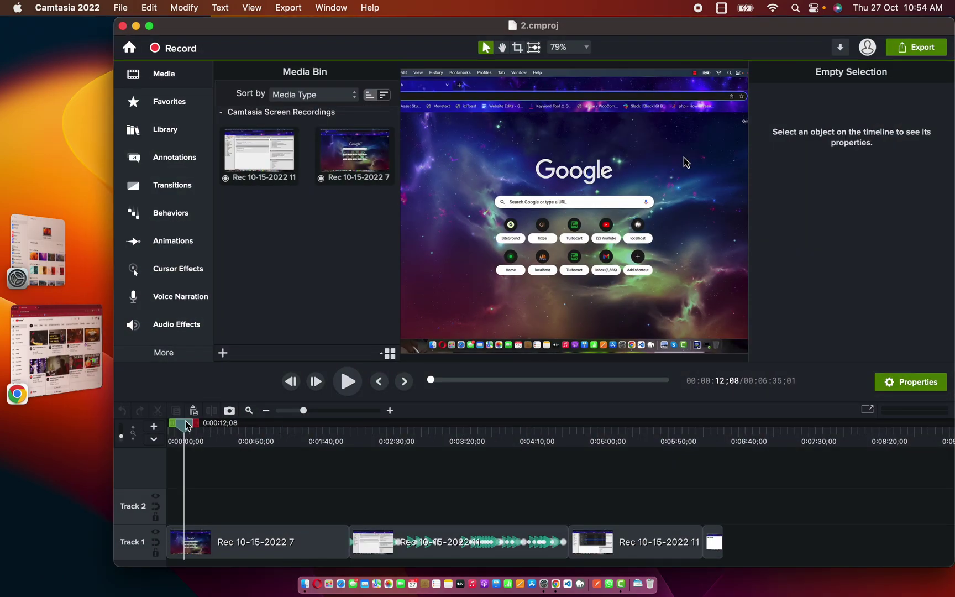
{"action": "left_click", "coordinate": [346, 381]}
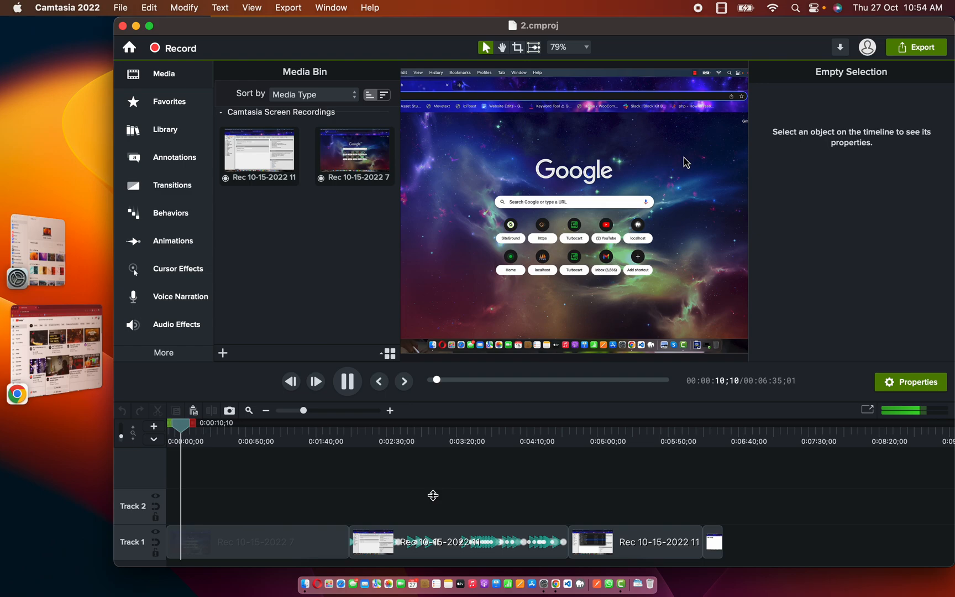
{"action": "left_click", "coordinate": [347, 381]}
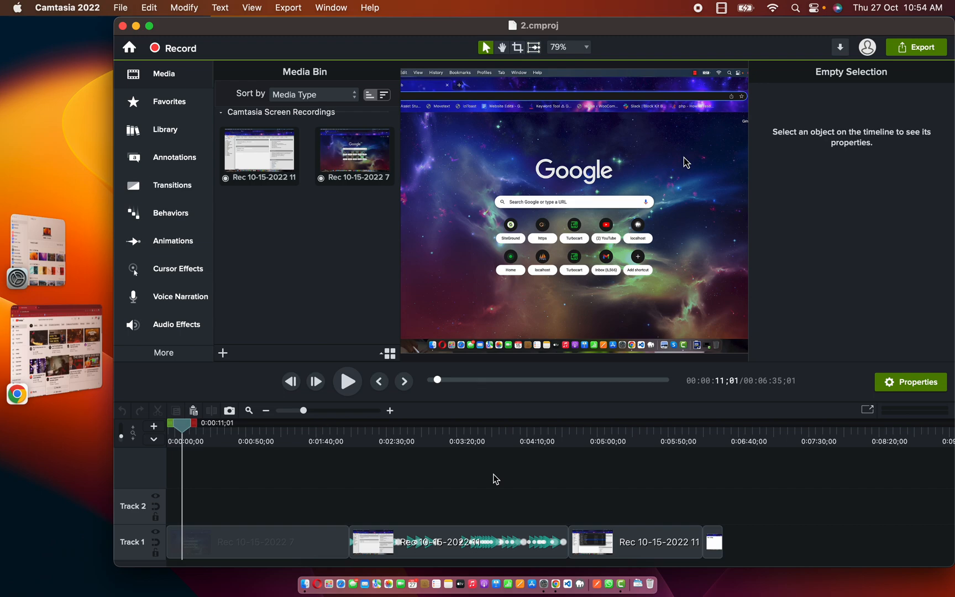
{"action": "mouse_move", "coordinate": [520, 478]}
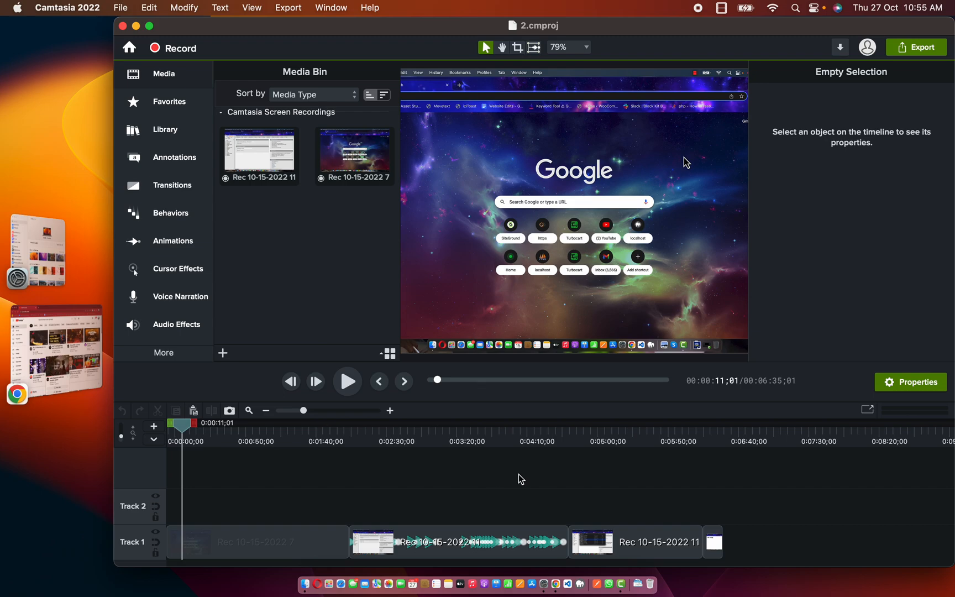
{"action": "mouse_move", "coordinate": [294, 262]}
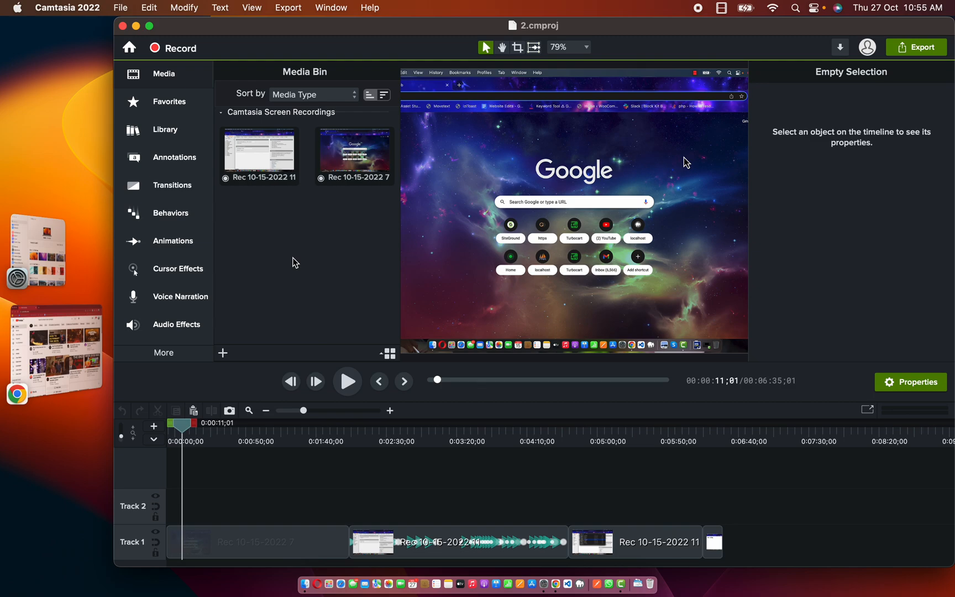
{"action": "mouse_move", "coordinate": [541, 405]}
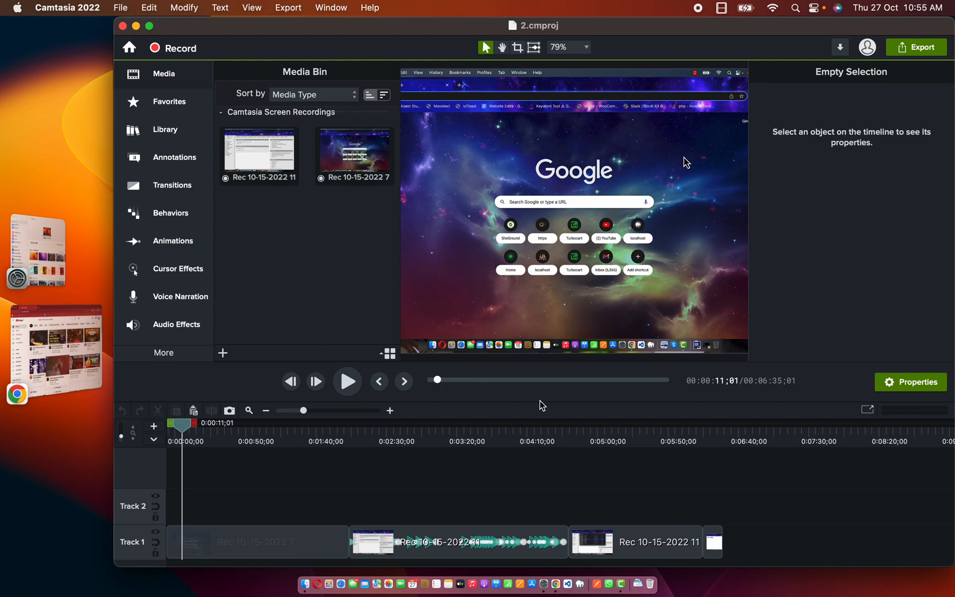
{"action": "mouse_move", "coordinate": [257, 214]}
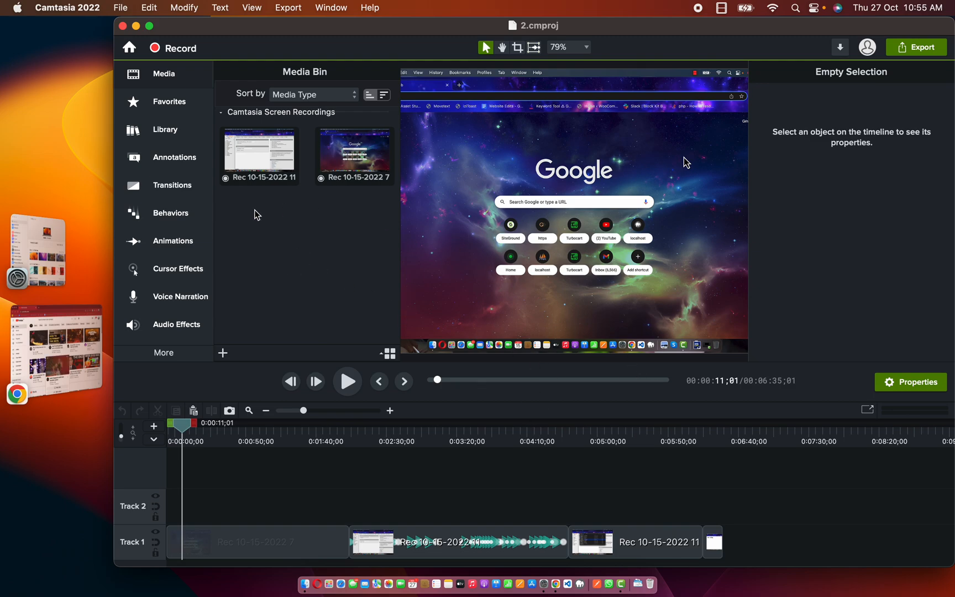
{"action": "mouse_move", "coordinate": [320, 240]}
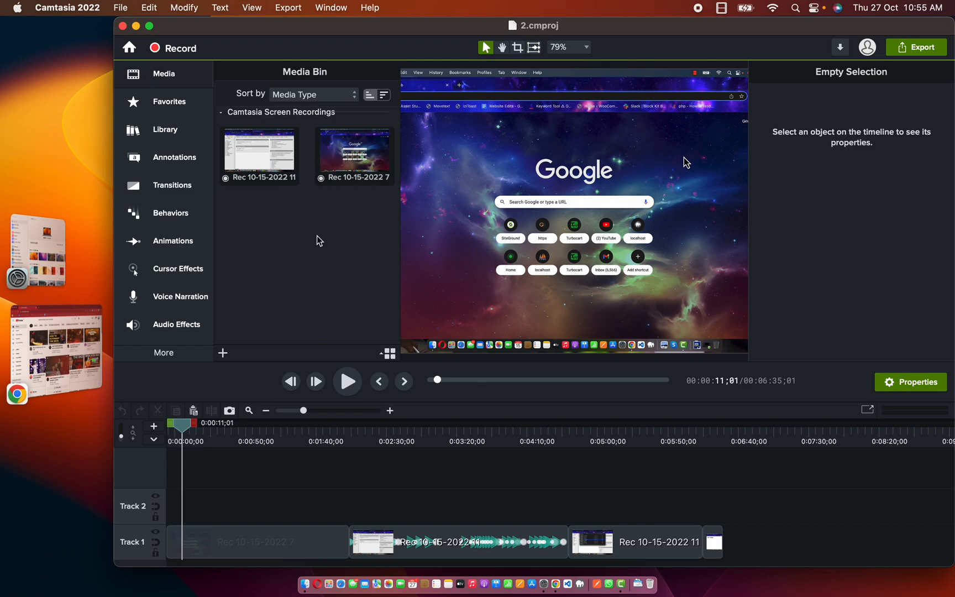
{"action": "mouse_move", "coordinate": [538, 285]}
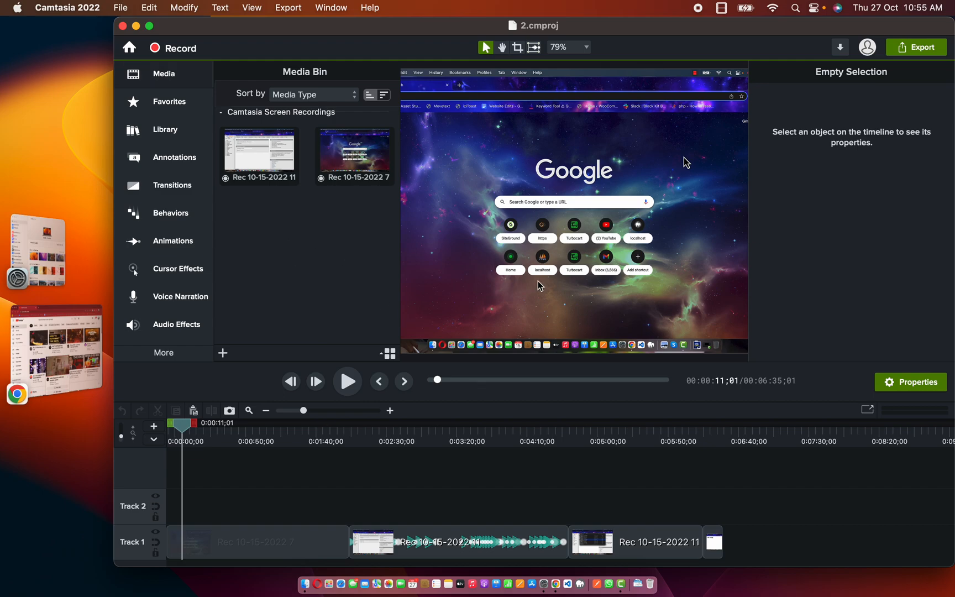
{"action": "mouse_move", "coordinate": [327, 265]}
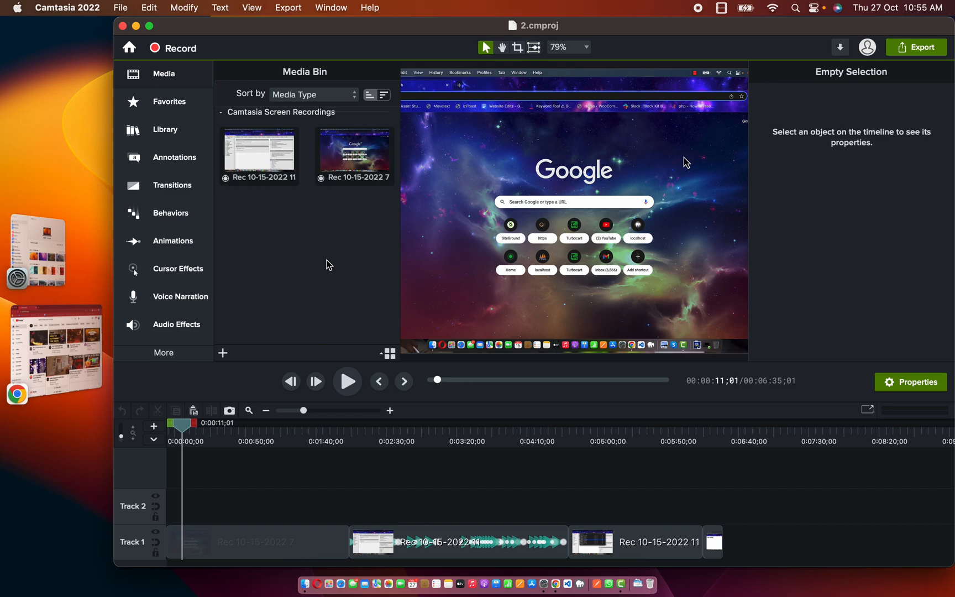